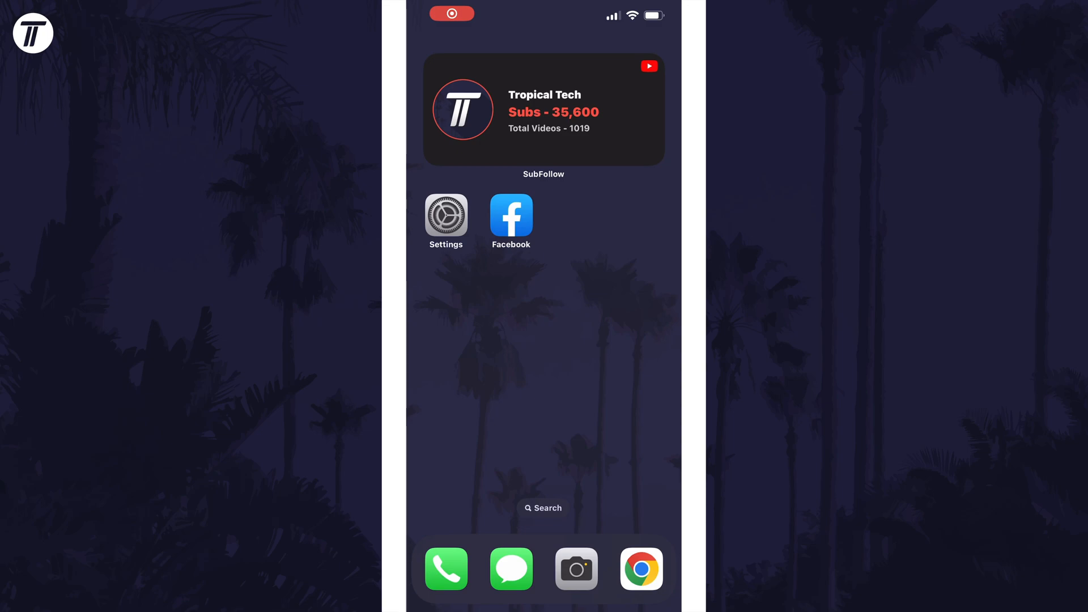
- Launch Facebook and reach the expanded Settings & Privacy group in the main menu
left_click(511, 216)
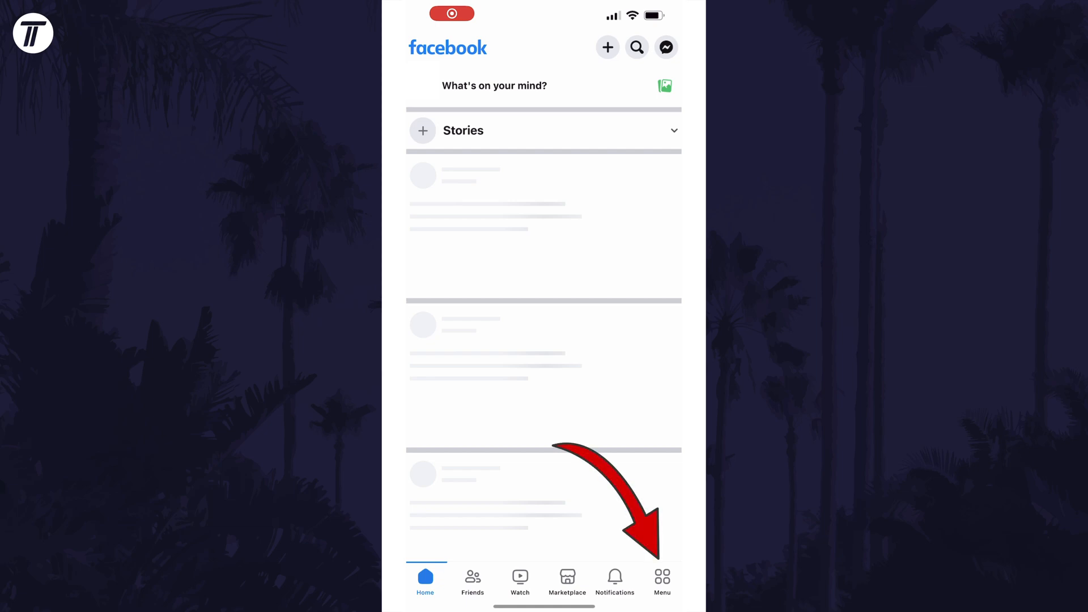
left_click(661, 577)
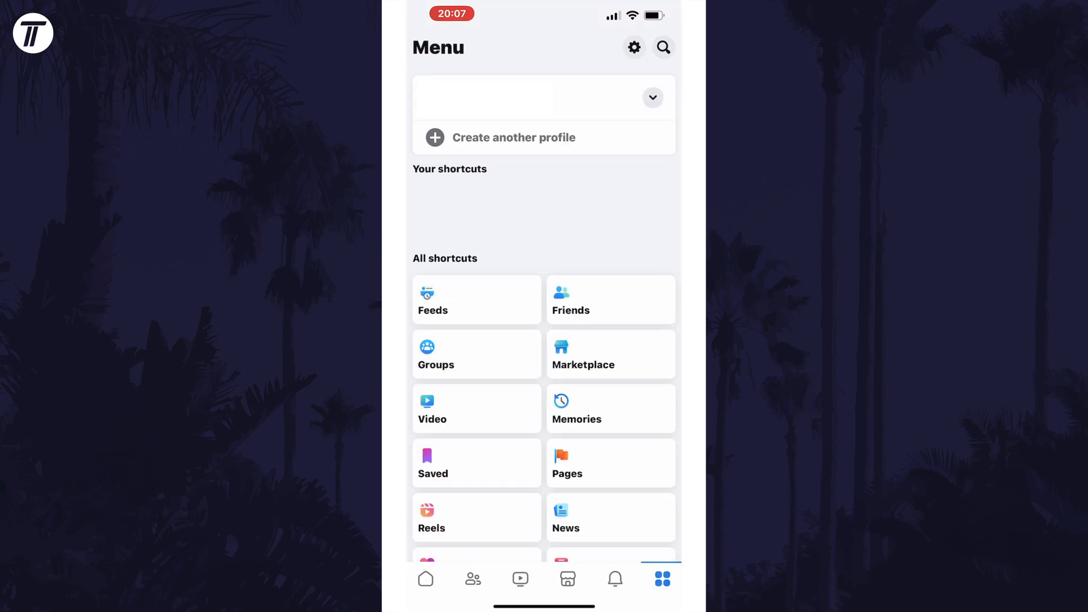
scroll("down", 3)
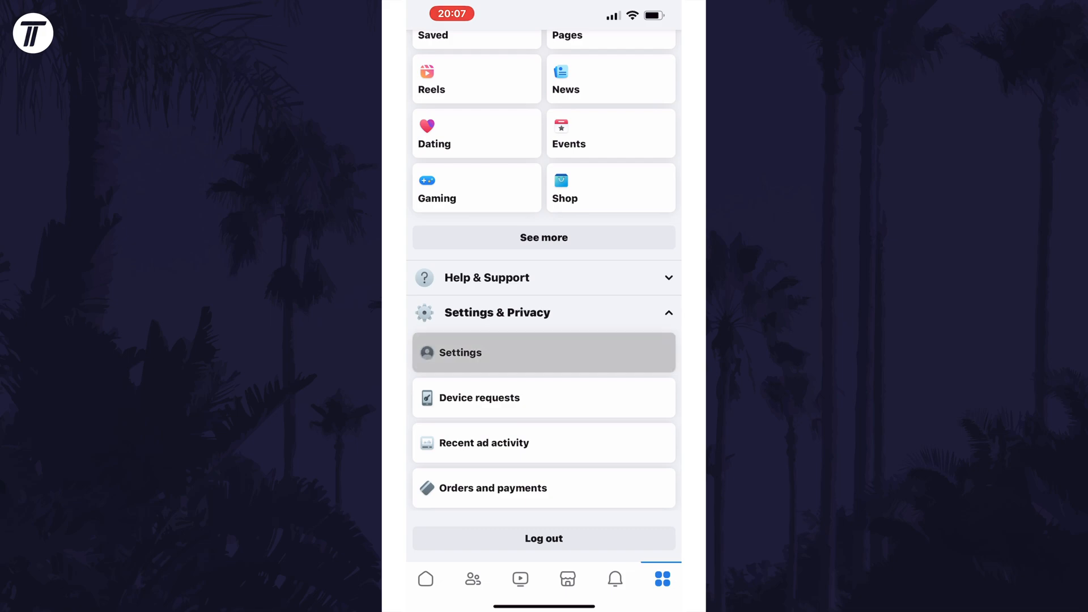
- Navigate Settings through Account ownership and control to the Deactivation or deletion page
left_click(460, 353)
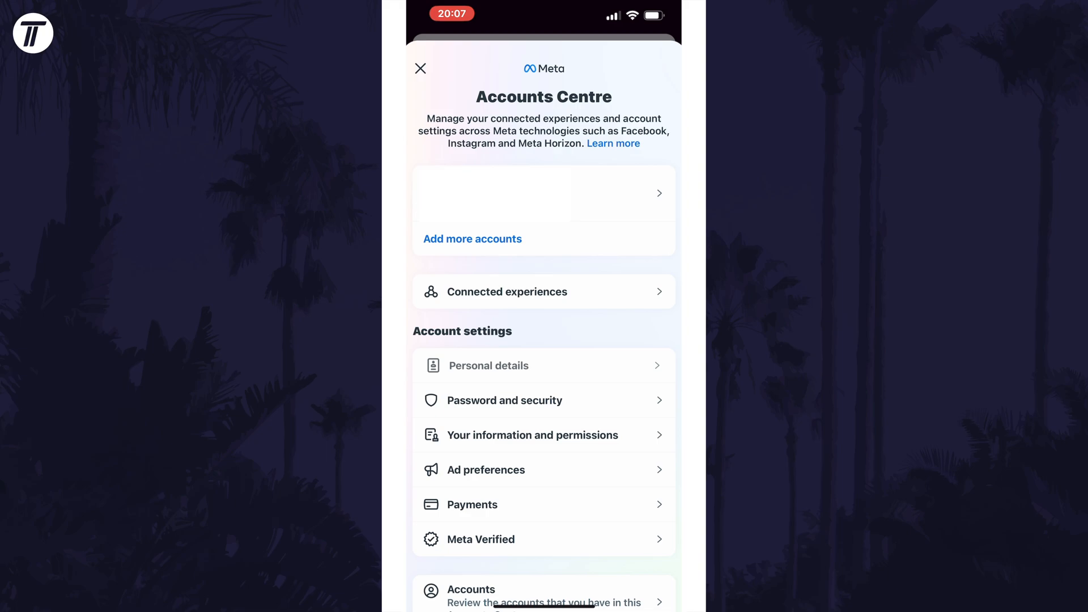
left_click(489, 366)
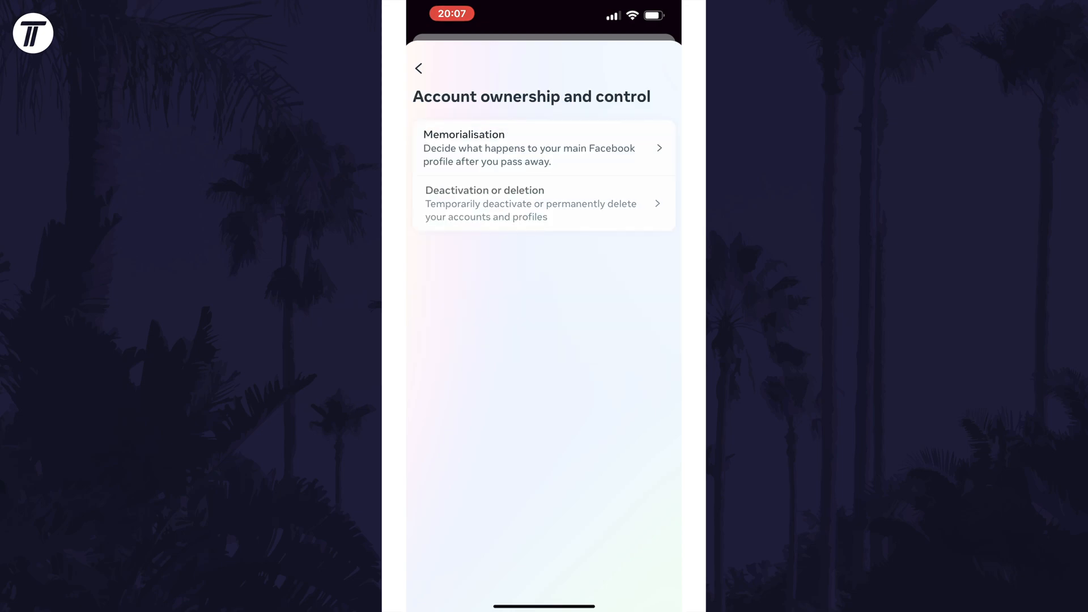
left_click(543, 203)
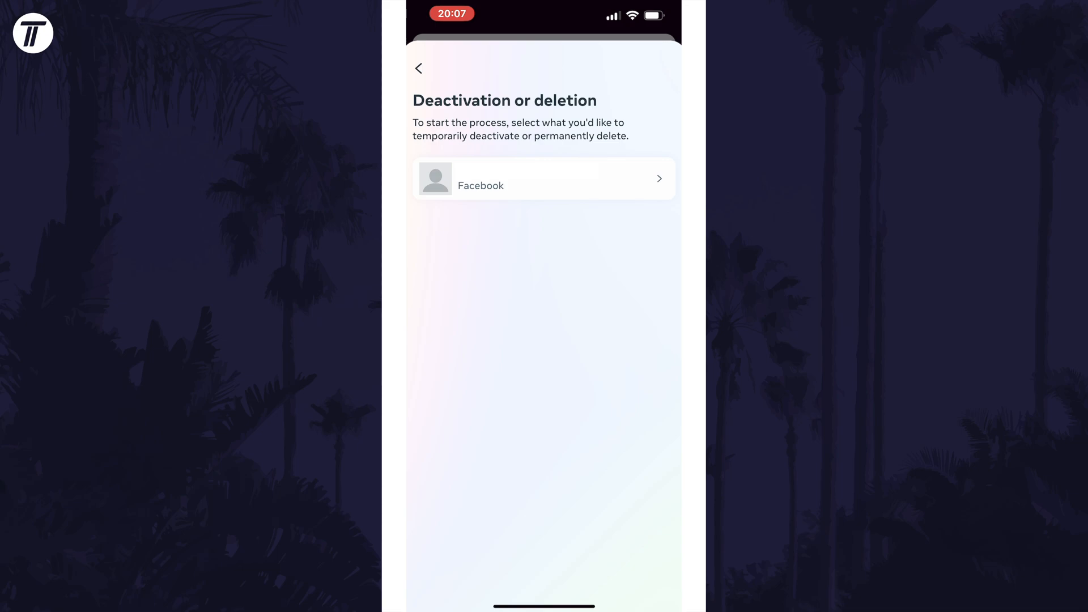
- Select the Facebook profile, choose Delete account, and continue past the reasons page to the pre-deletion info
left_click(543, 178)
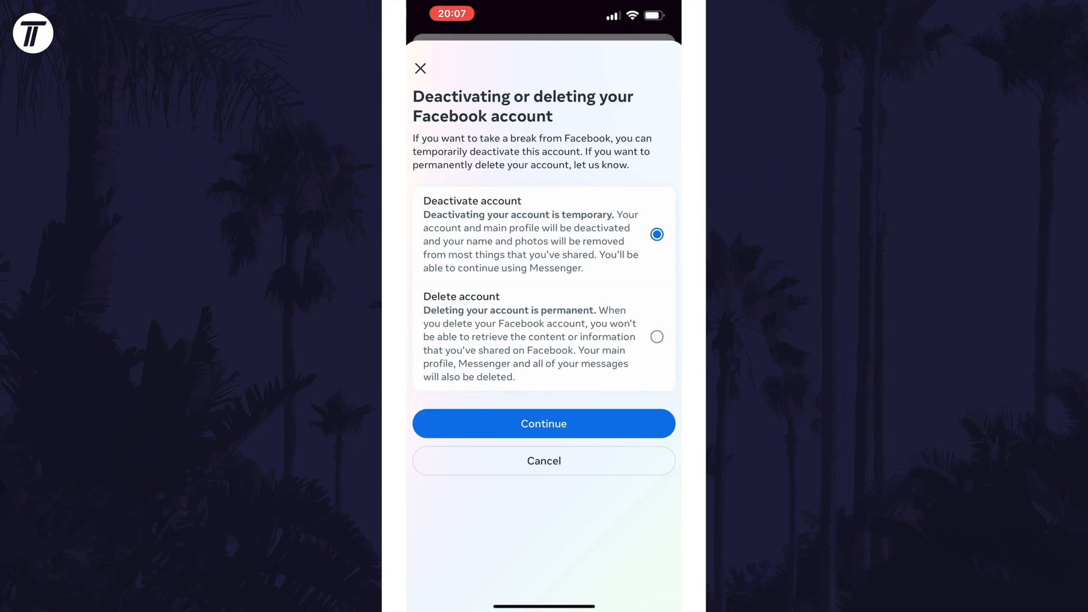
left_click(656, 337)
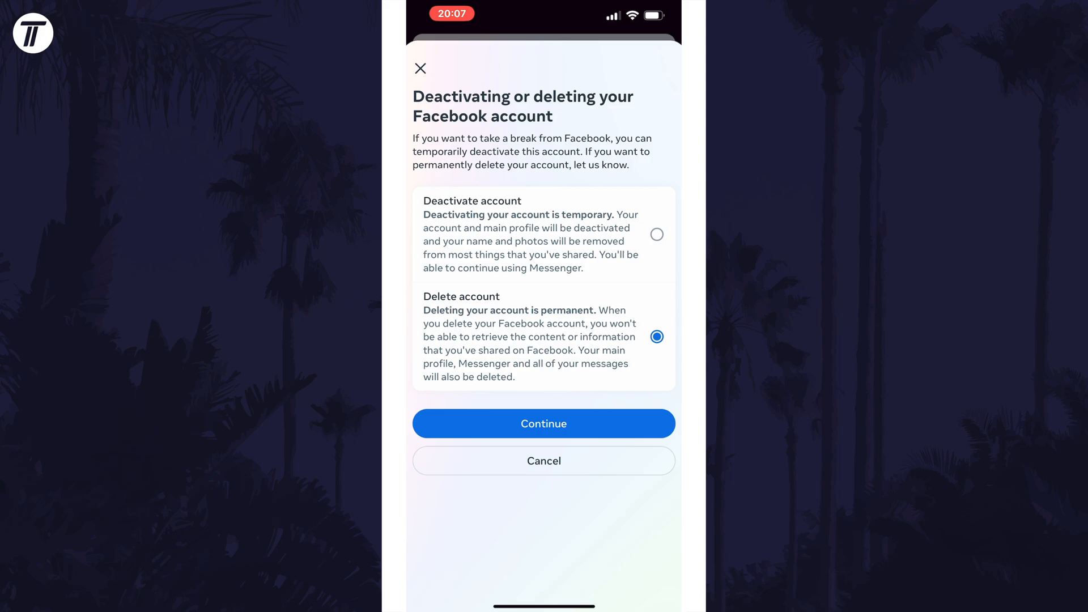
left_click(543, 423)
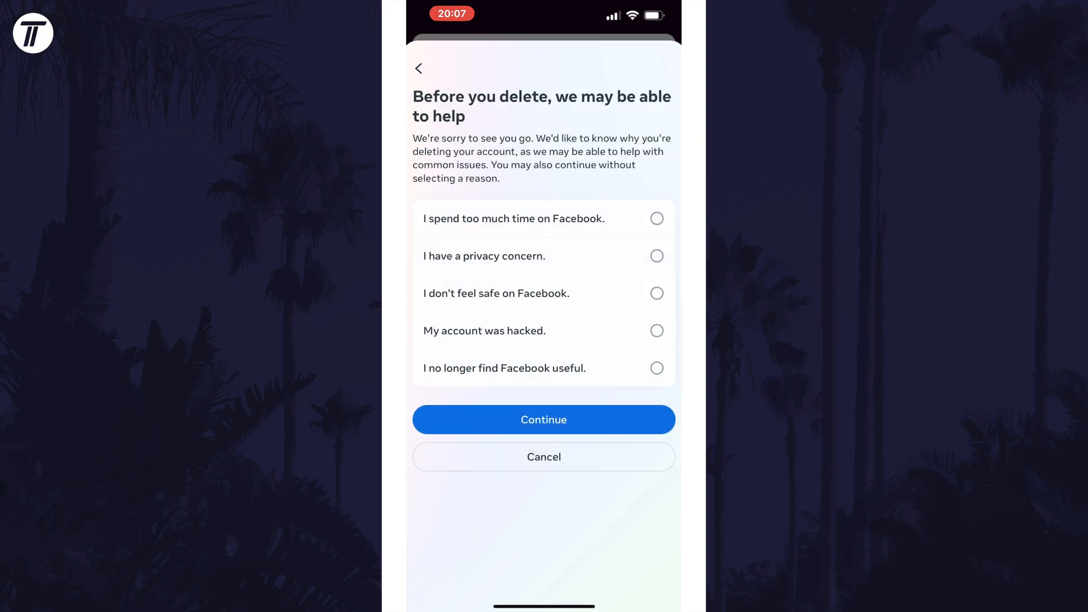
left_click(543, 419)
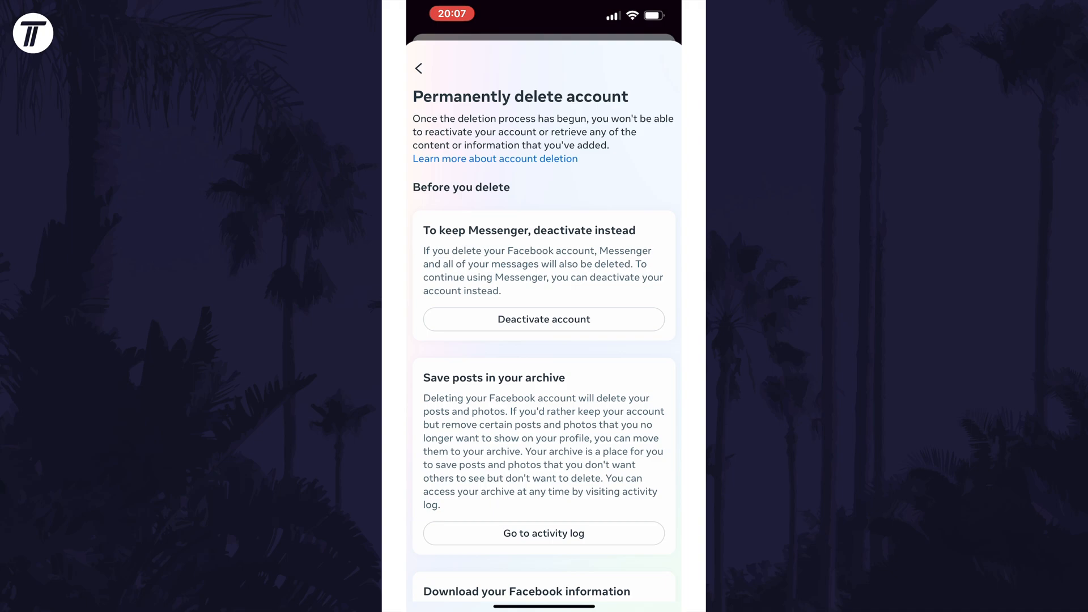
scroll("down", 3)
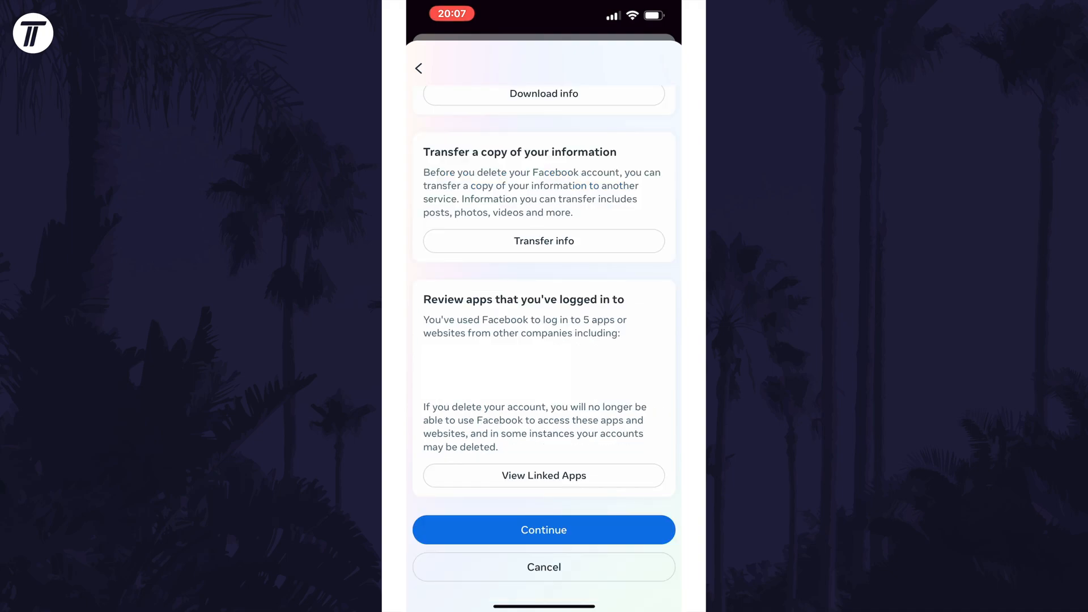
- Continue past the before-you-delete information and focus the Password field for re-entry
left_click(543, 530)
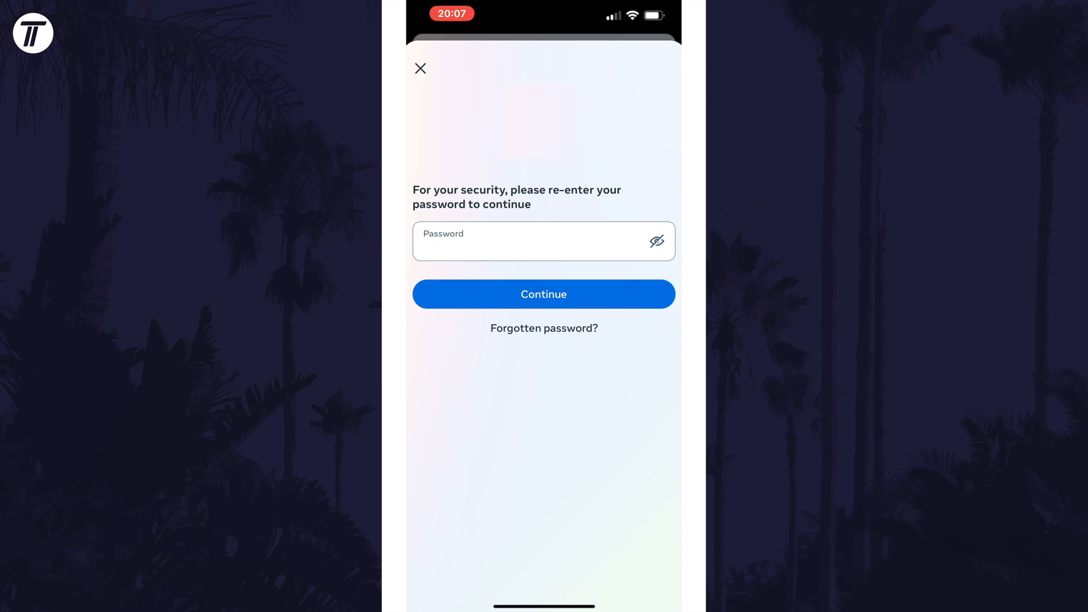
left_click(543, 294)
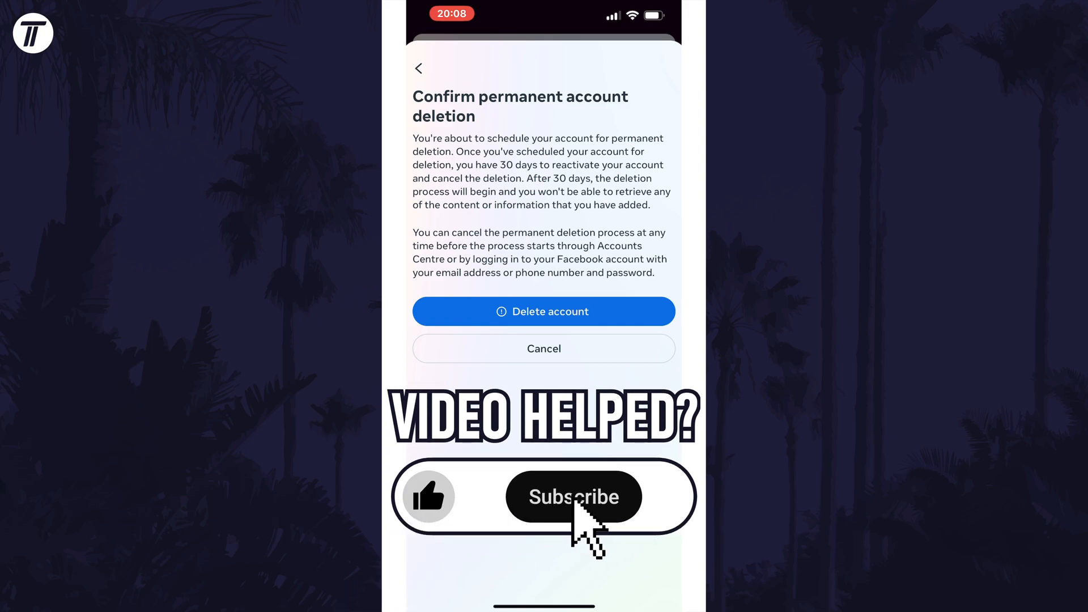
- Submit the password and reach the Confirm permanent account deletion page without deleting
left_click(574, 497)
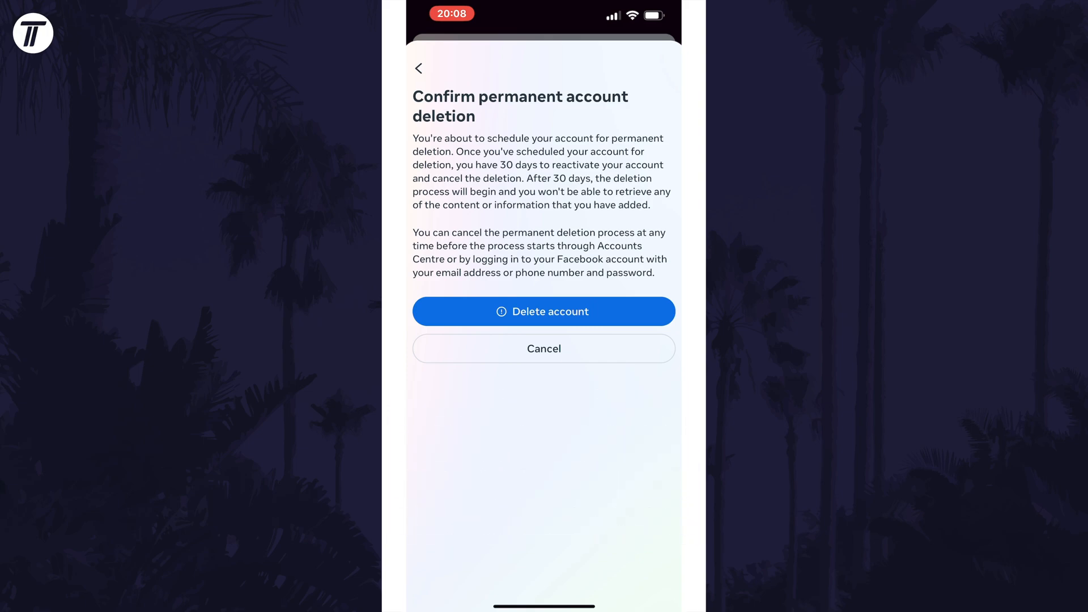
left_click(543, 310)
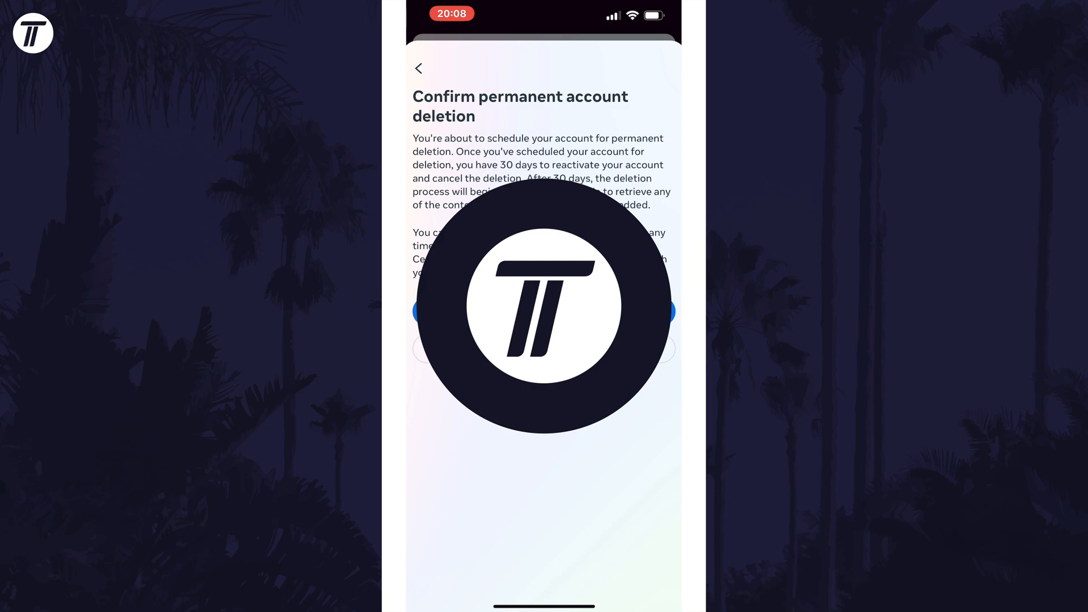